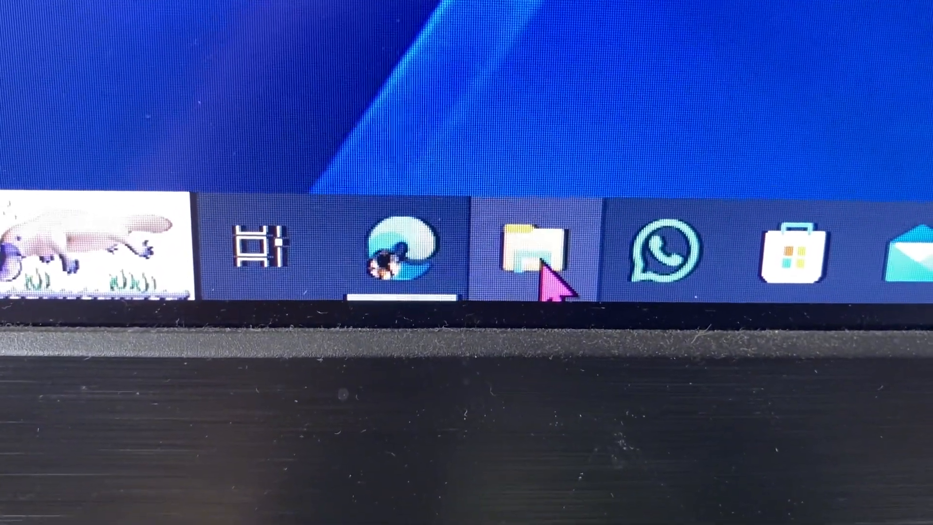
# Launch File Explorer and reach the Acer (C:) drive's top-level folders
pyautogui.click(533, 250)
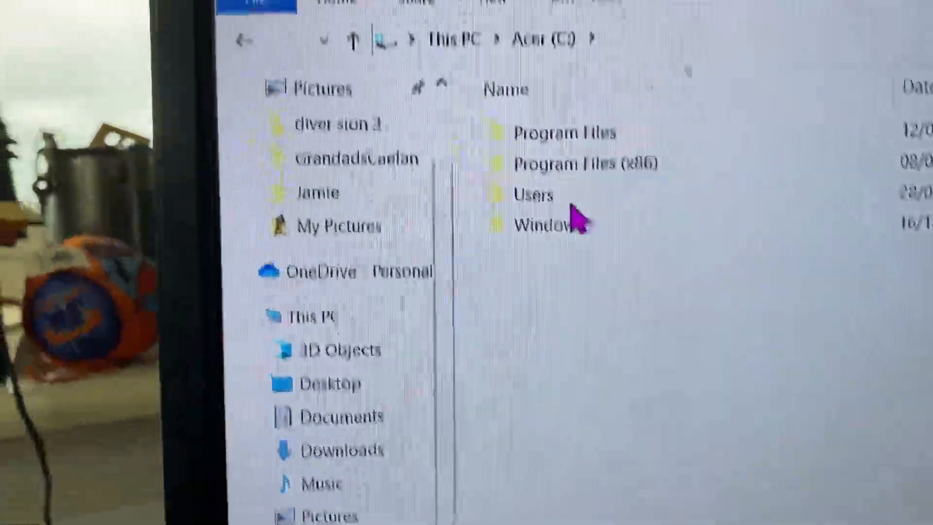
# Browse into Users > User on the C: drive, then back out to This PC's drives
pyautogui.doubleClick(533, 194)
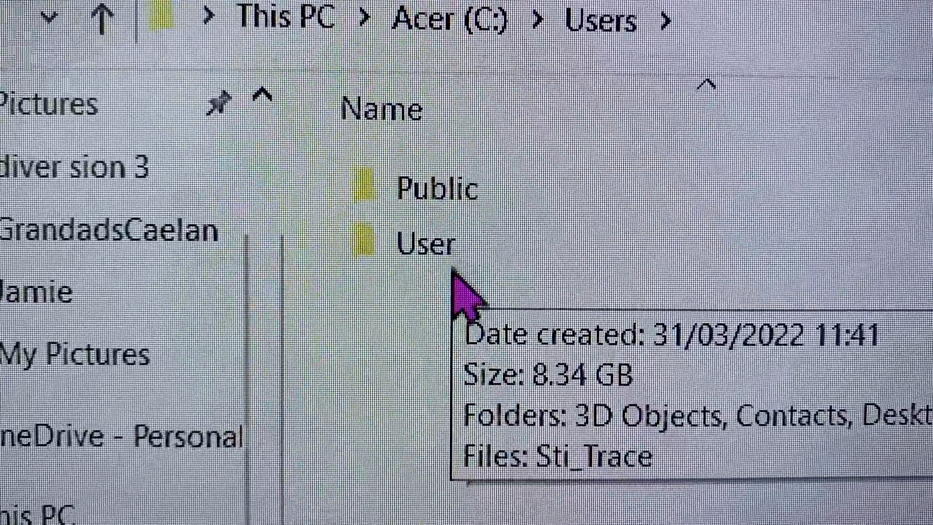
pyautogui.doubleClick(421, 245)
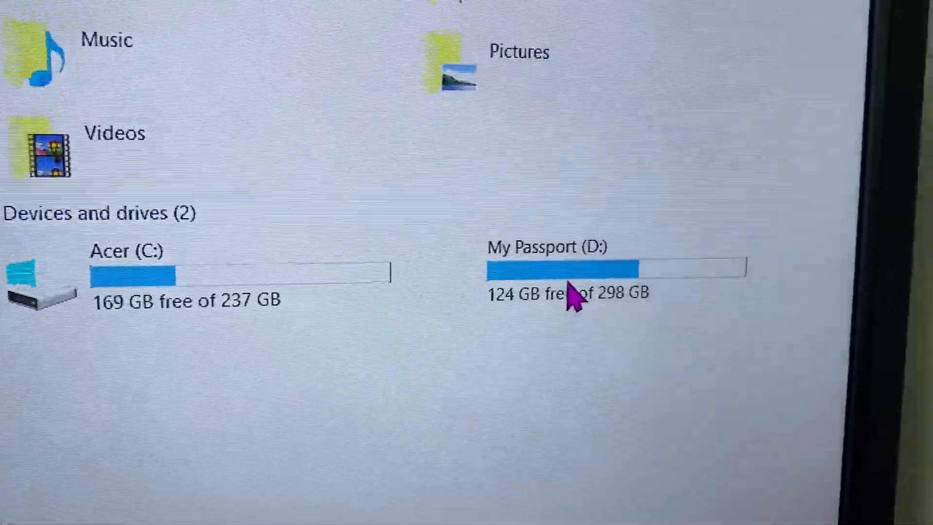
# Enter the My Passport (D:) drive and the backed-up user profile folder inside it
pyautogui.doubleClick(548, 247)
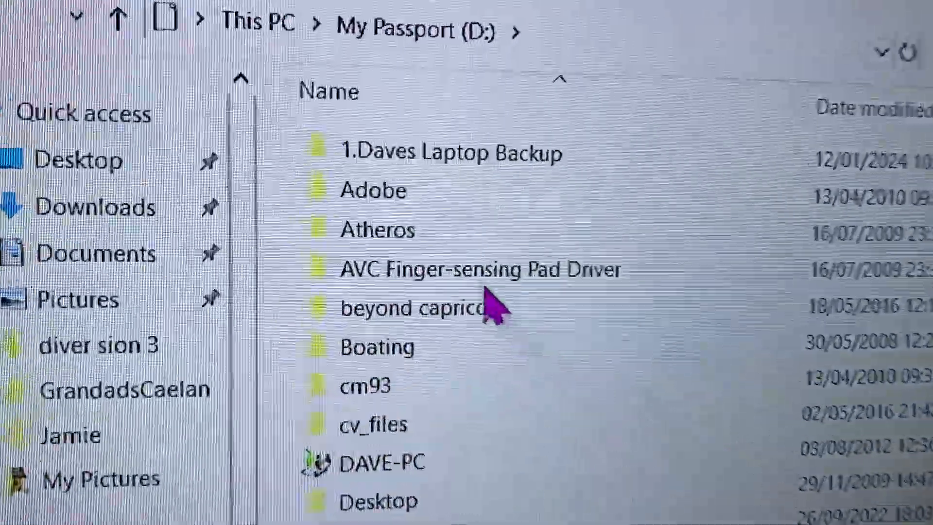
pyautogui.doubleClick(450, 152)
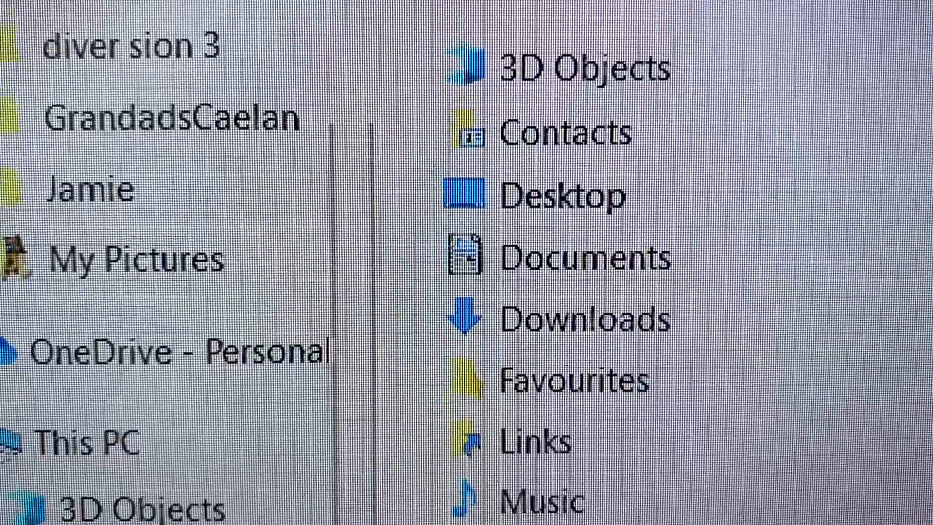
pyautogui.scroll(-3)
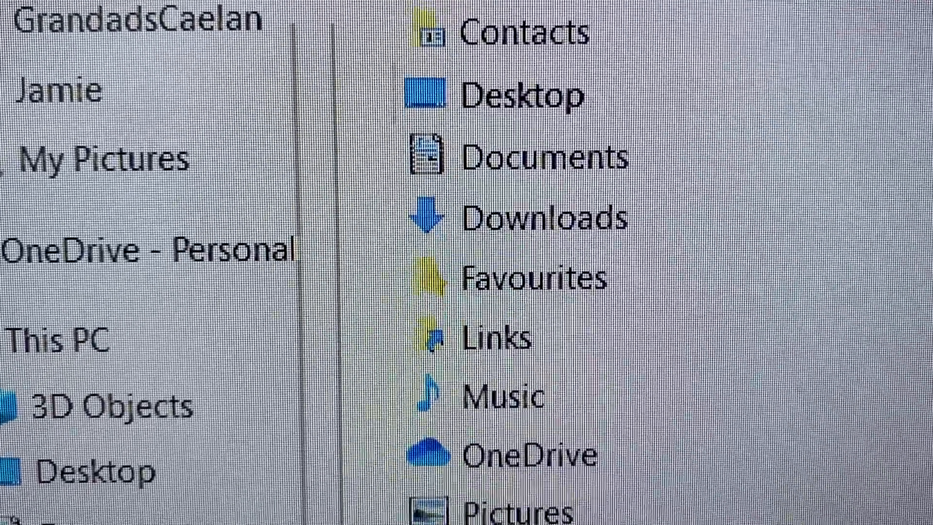
pyautogui.scroll(-3)
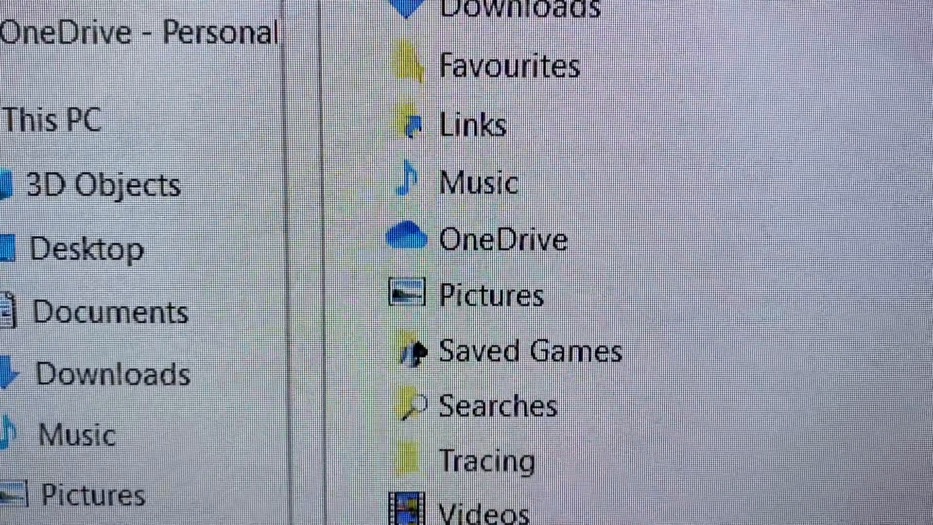
pyautogui.scroll(-3)
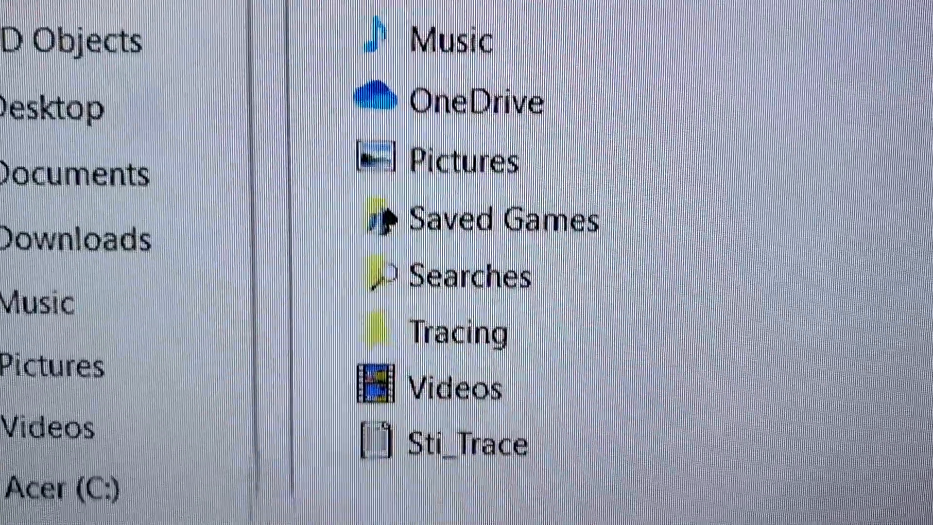